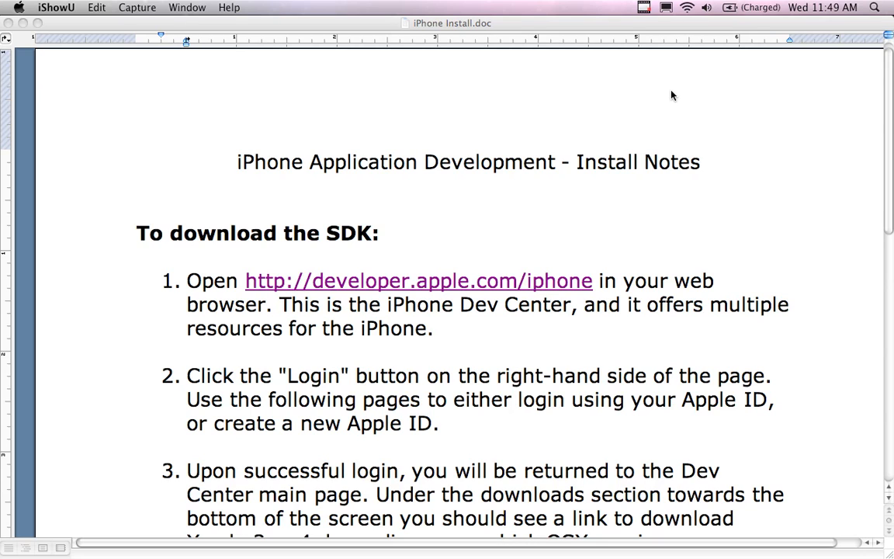
pyautogui.moveTo(630, 118)
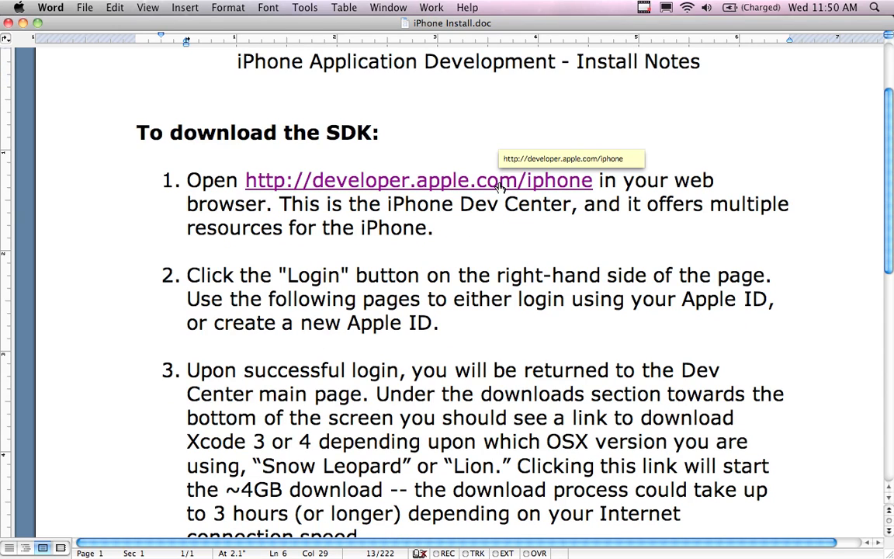
pyautogui.moveTo(668, 179)
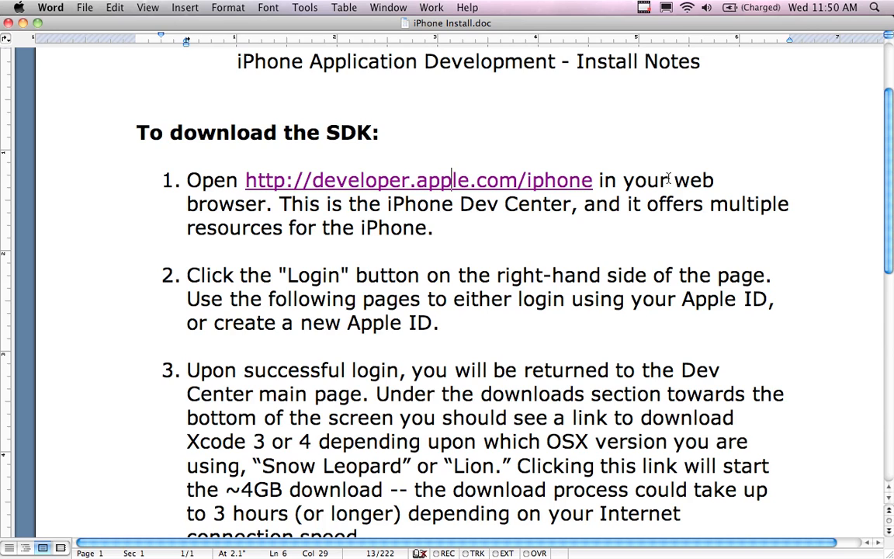
pyautogui.moveTo(450, 180)
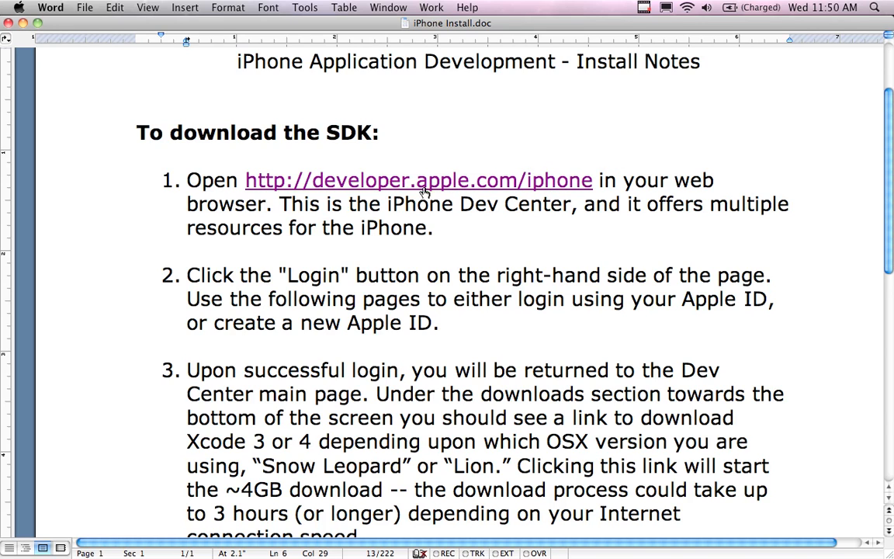
pyautogui.moveTo(380, 187)
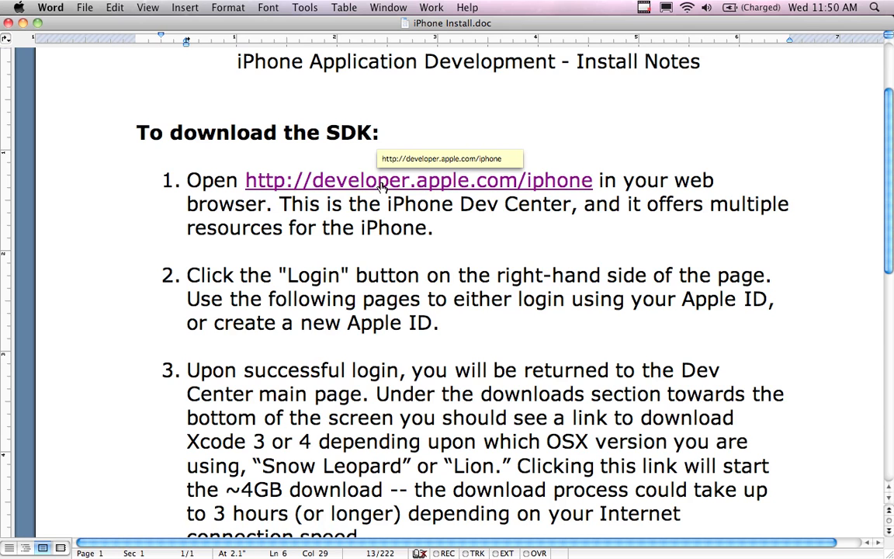
# - Follow the developer.apple.com/iphone link to the iOS Dev Center, briefly visiting the registration page
pyautogui.click(417, 180)
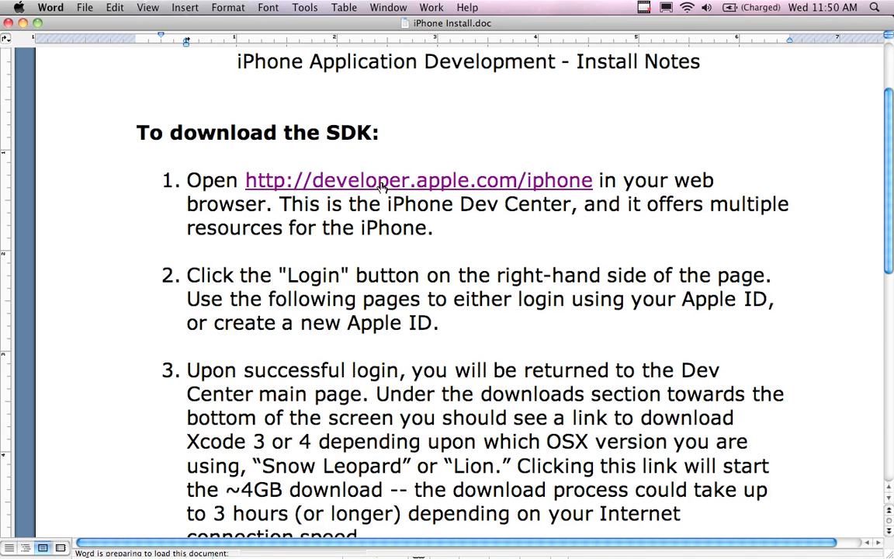
pyautogui.click(417, 180)
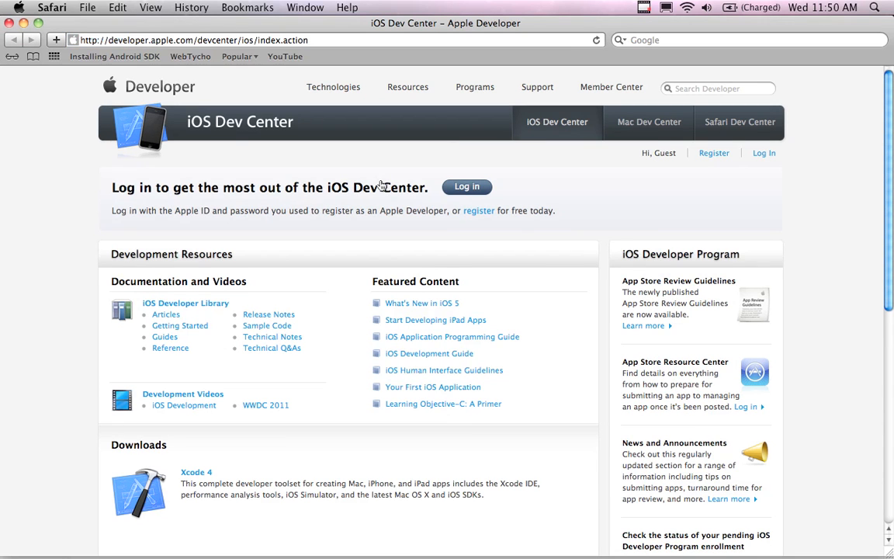
pyautogui.moveTo(298, 165)
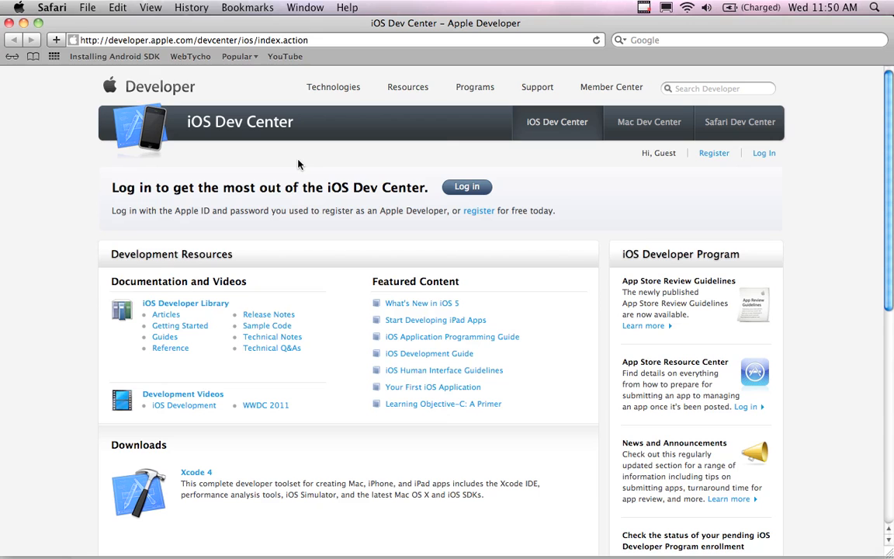
pyautogui.moveTo(208, 221)
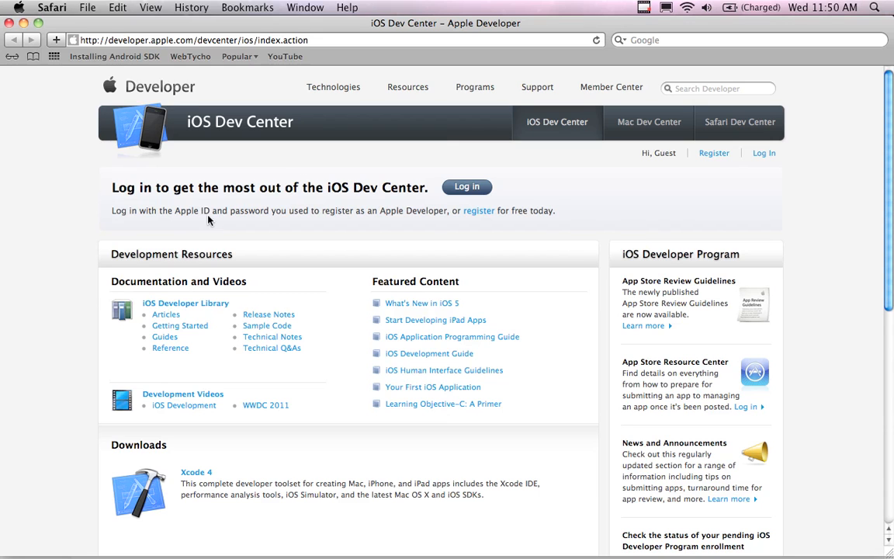
pyautogui.moveTo(478, 210)
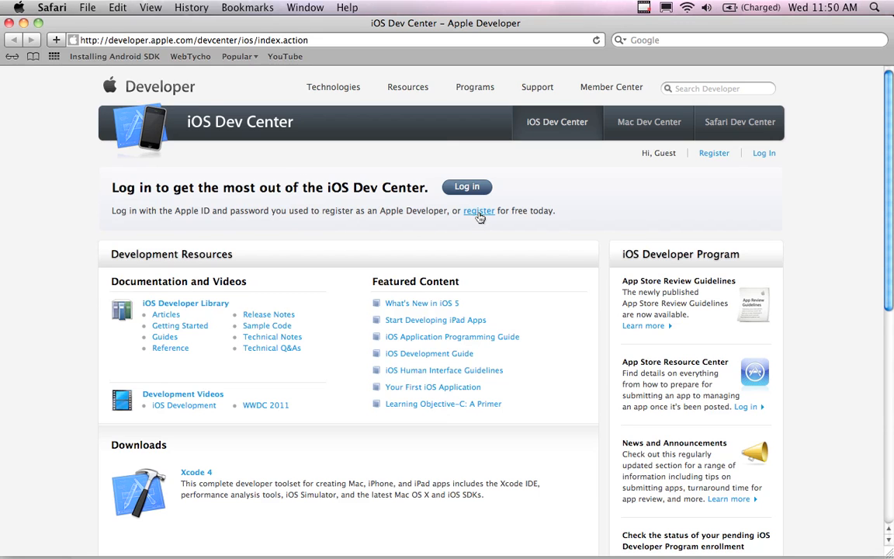
pyautogui.click(478, 210)
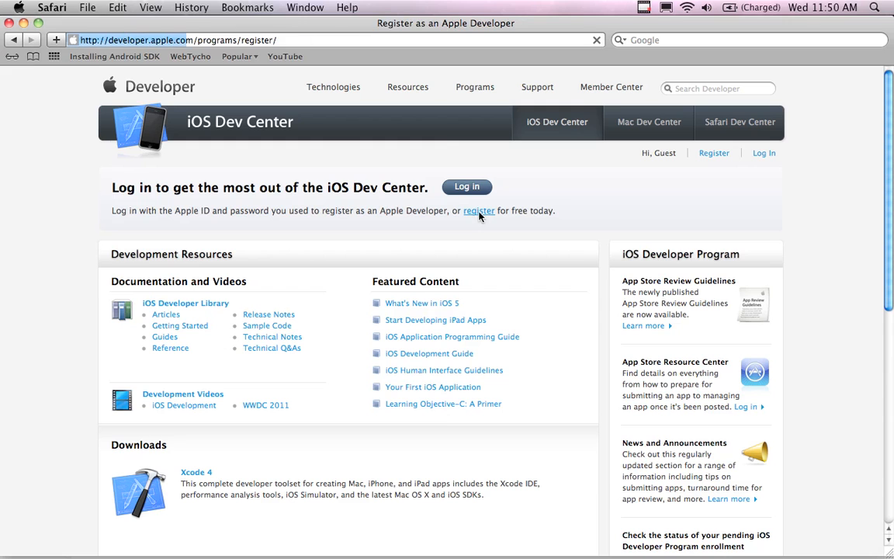
pyautogui.click(479, 211)
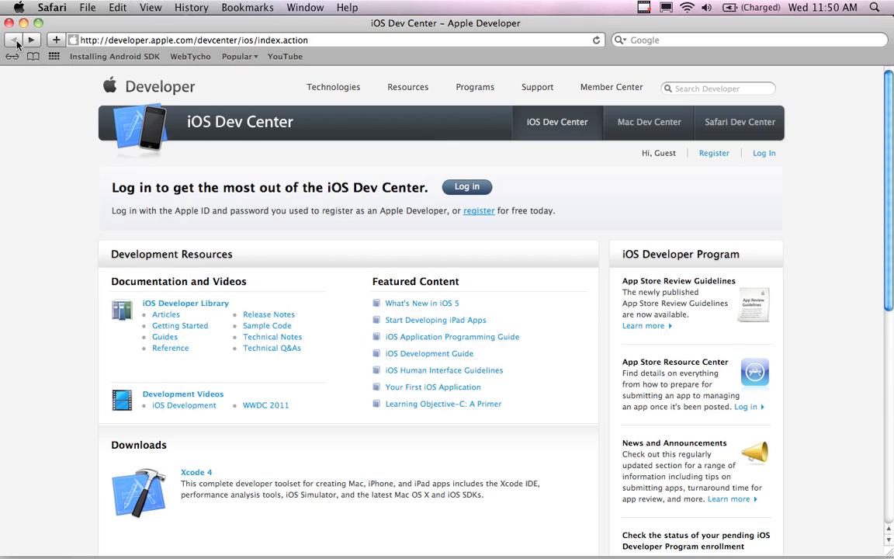
pyautogui.moveTo(432, 205)
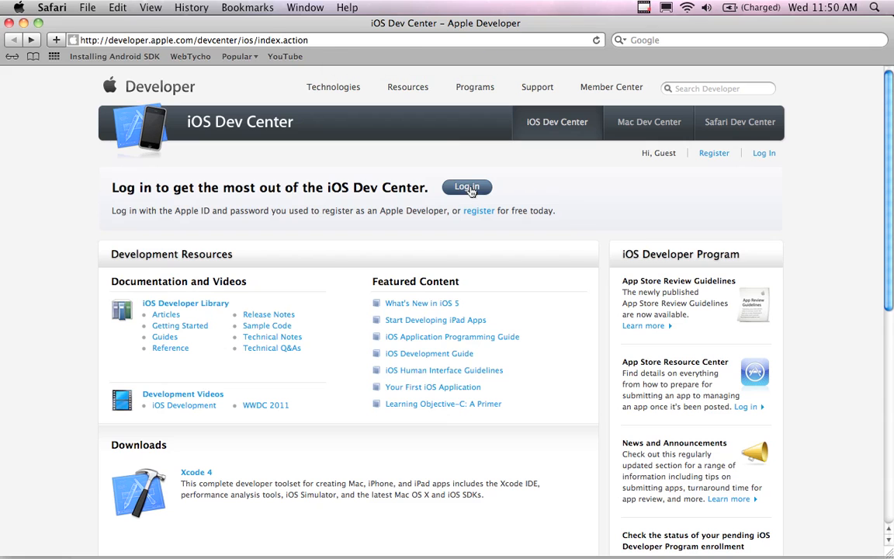
# - Log in to the iOS Dev Center by entering the Apple ID and password
pyautogui.click(466, 187)
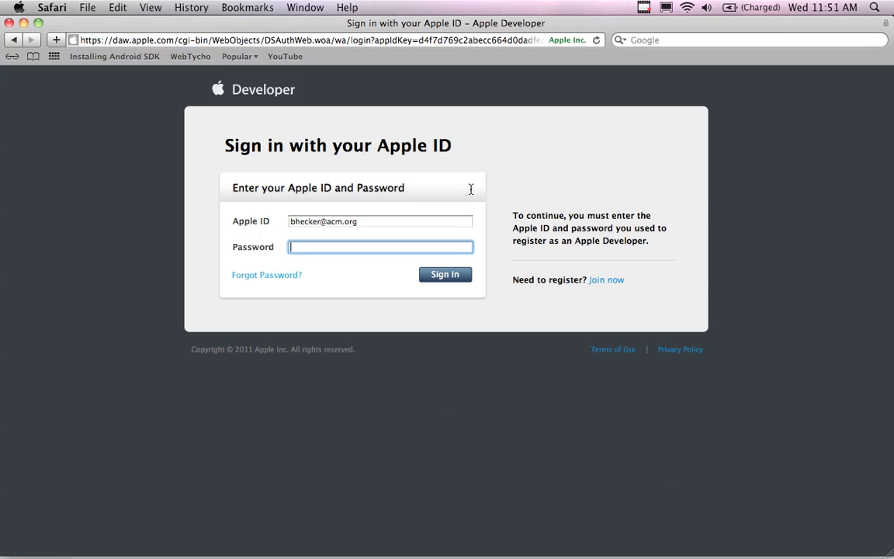
pyautogui.click(380, 222)
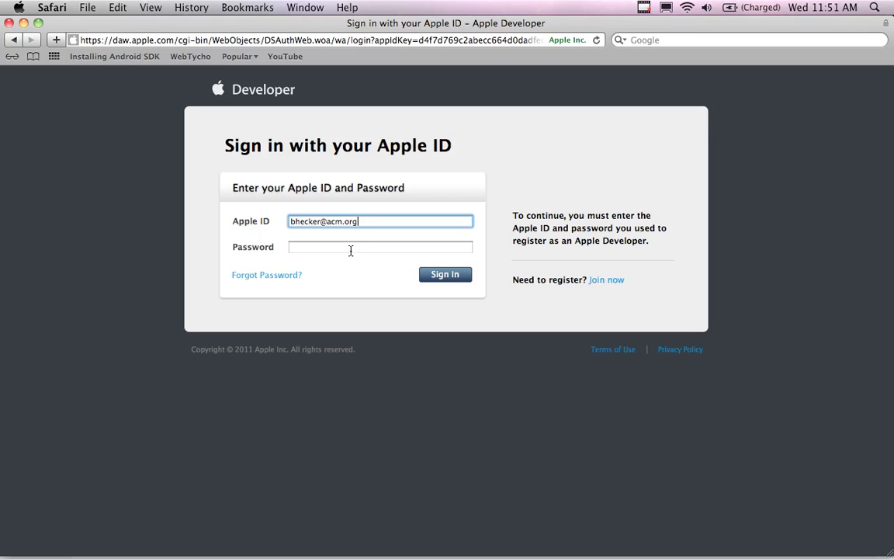
pyautogui.click(381, 246)
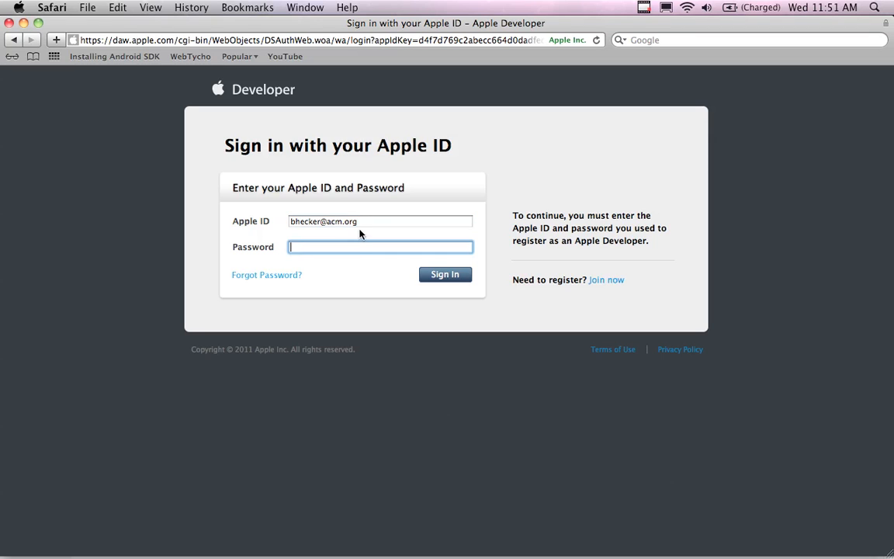
pyautogui.moveTo(359, 267)
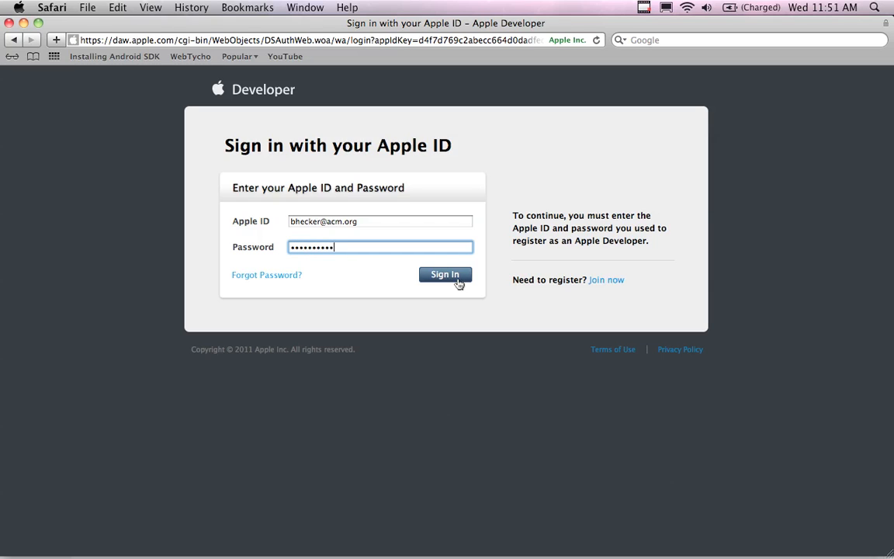
pyautogui.click(445, 274)
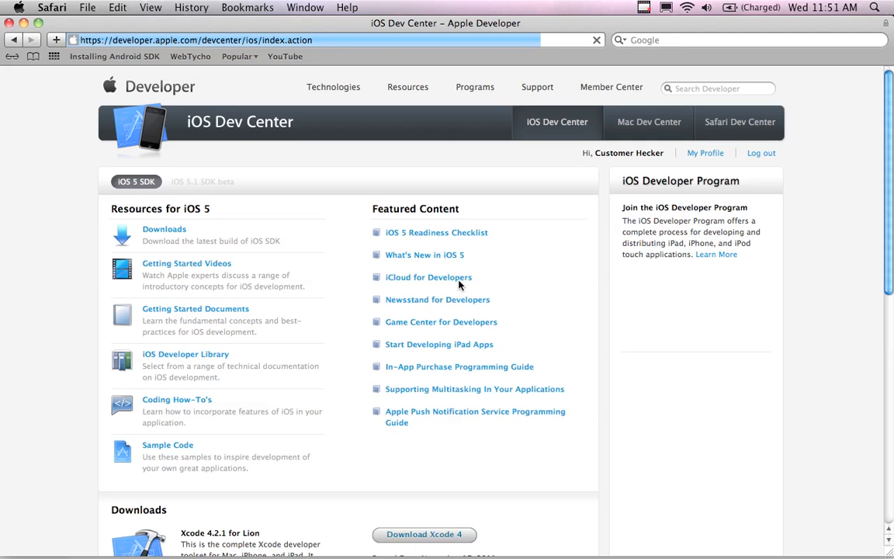
# - Scroll the Dev Center page down to the Downloads section offering Xcode 4.2.1 for Lion
pyautogui.click(596, 39)
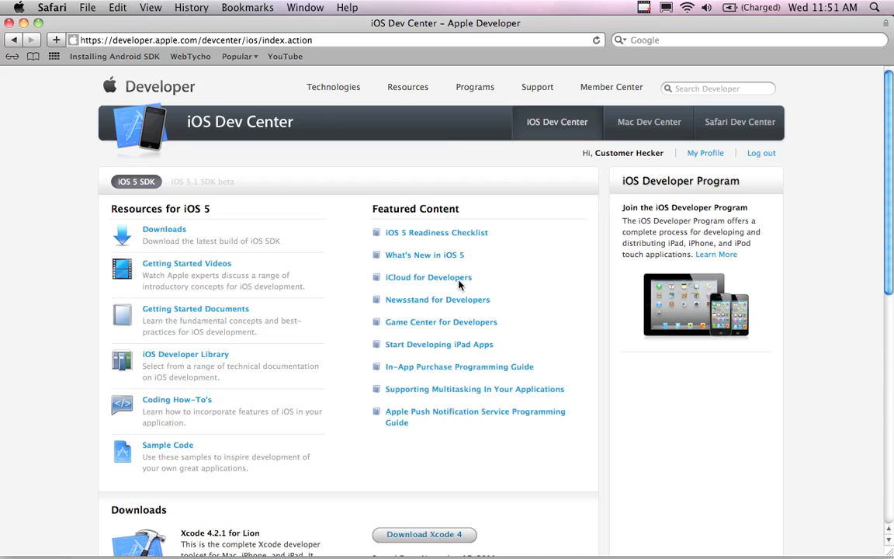
pyautogui.moveTo(343, 243)
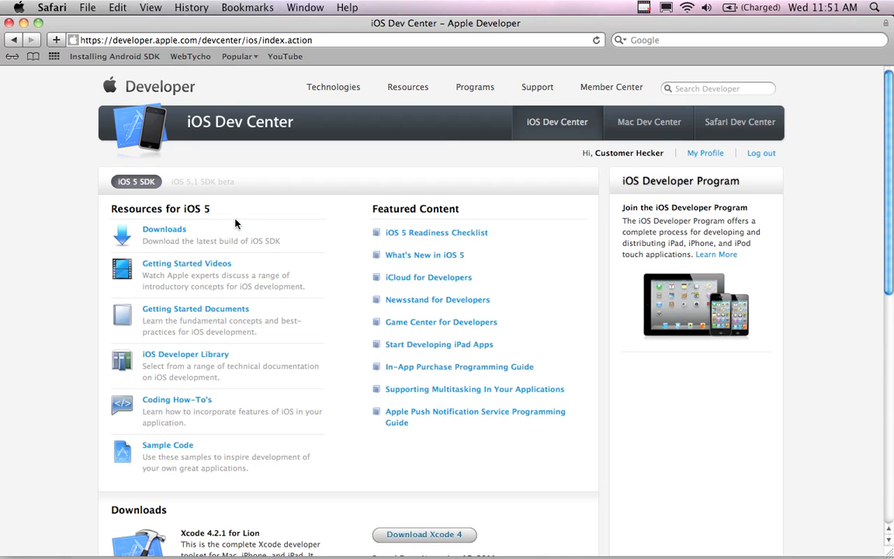
pyautogui.moveTo(178, 292)
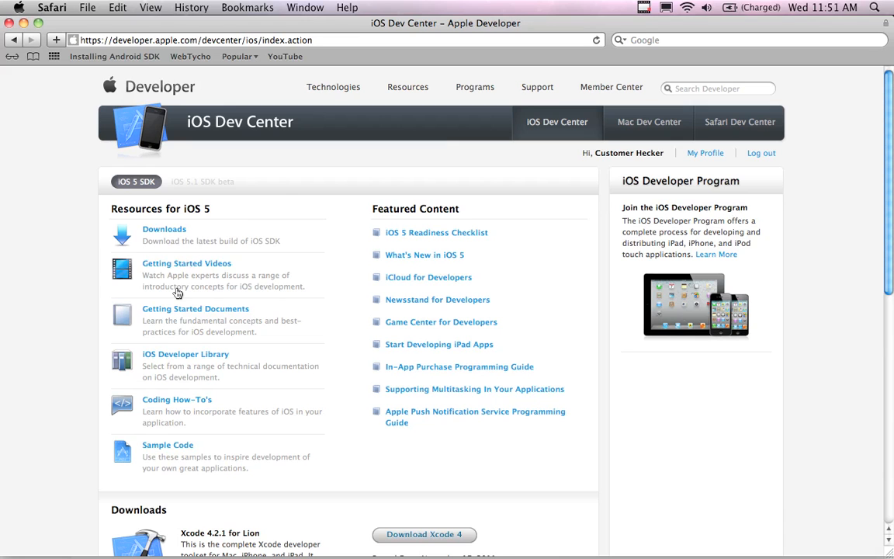
pyautogui.moveTo(253, 430)
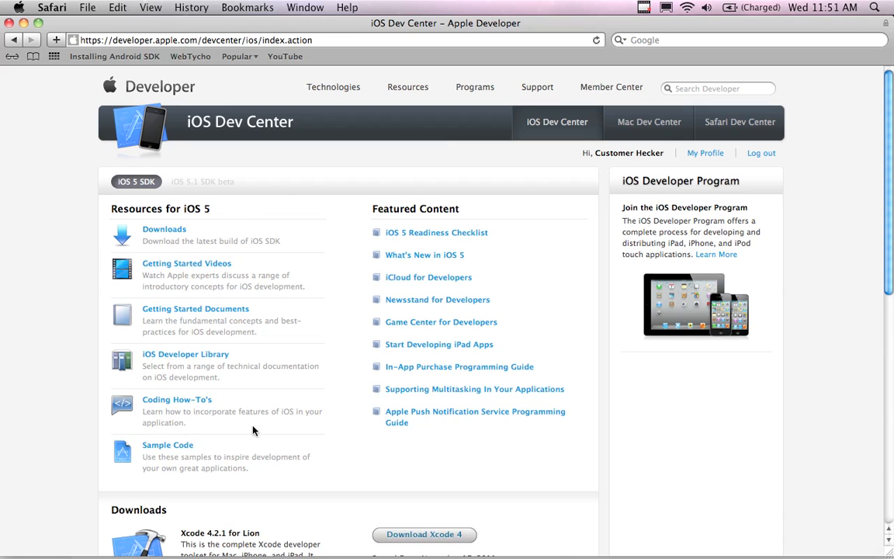
pyautogui.moveTo(264, 224)
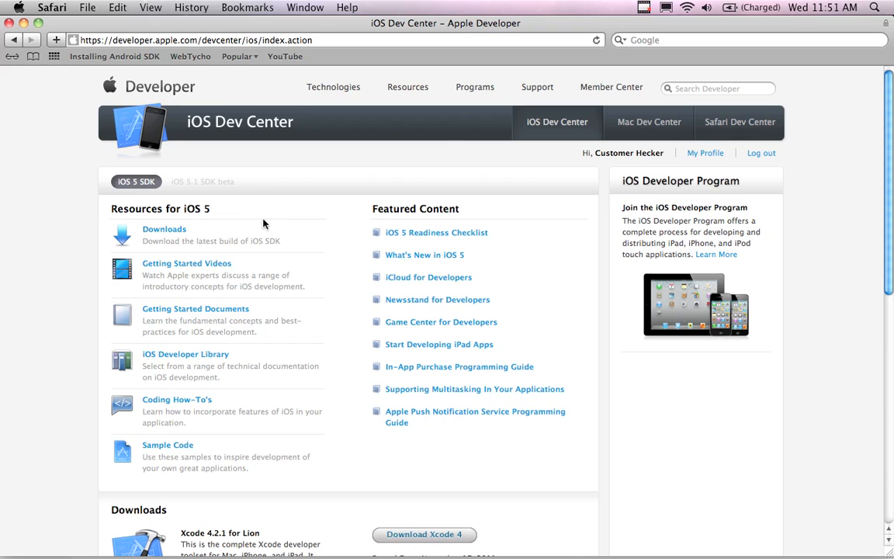
pyautogui.scroll(-3)
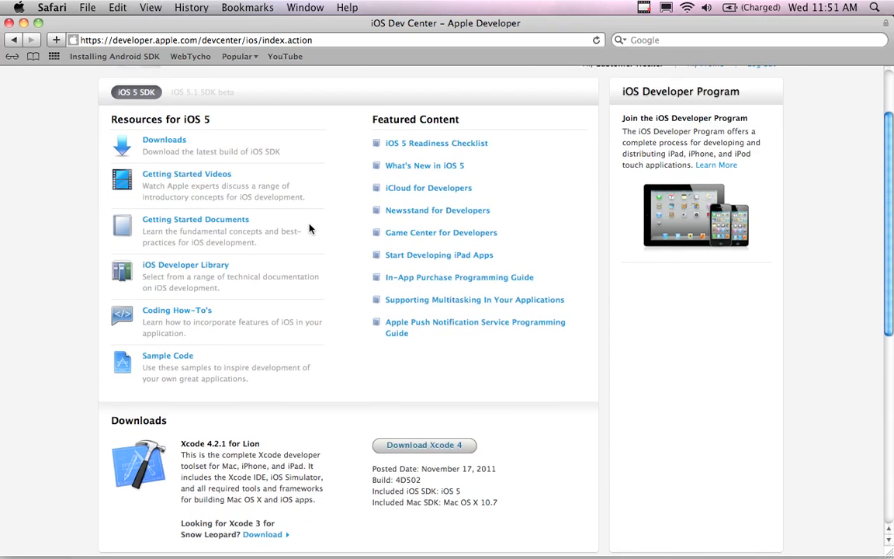
pyautogui.scroll(-3)
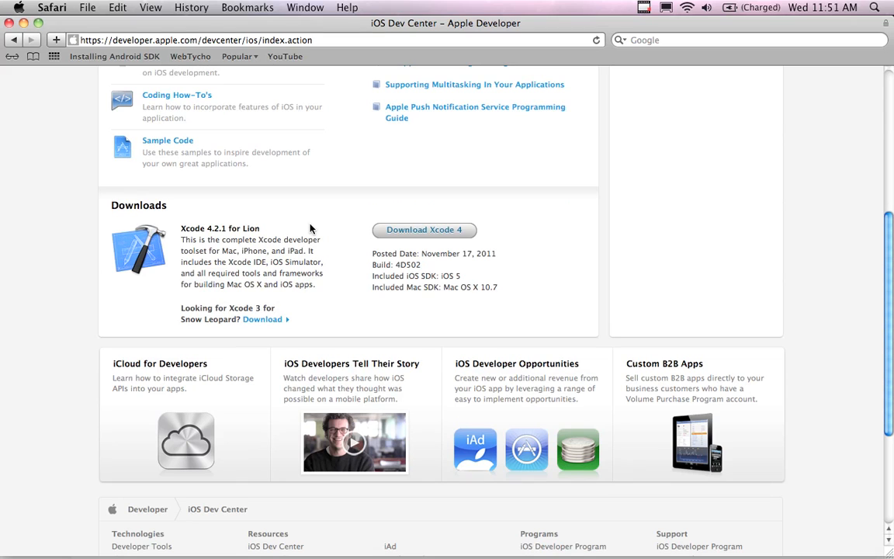
pyautogui.moveTo(309, 234)
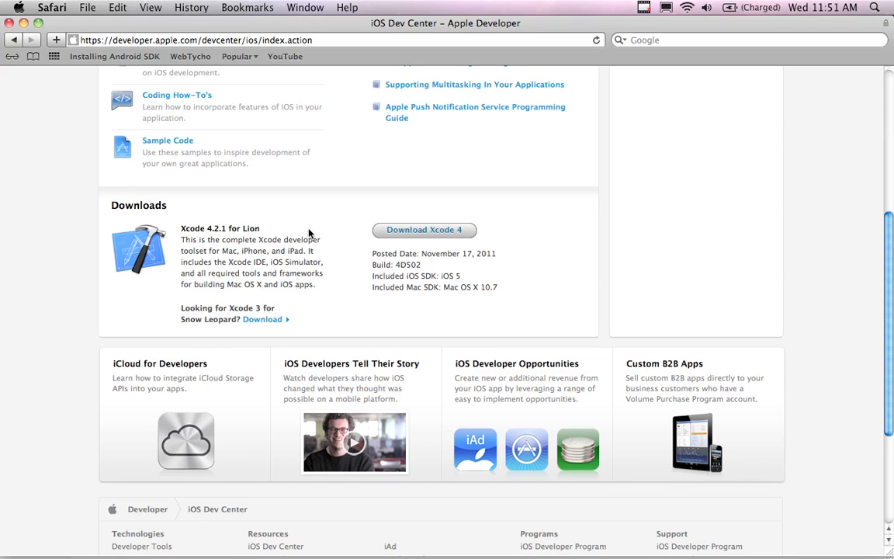
pyautogui.moveTo(304, 240)
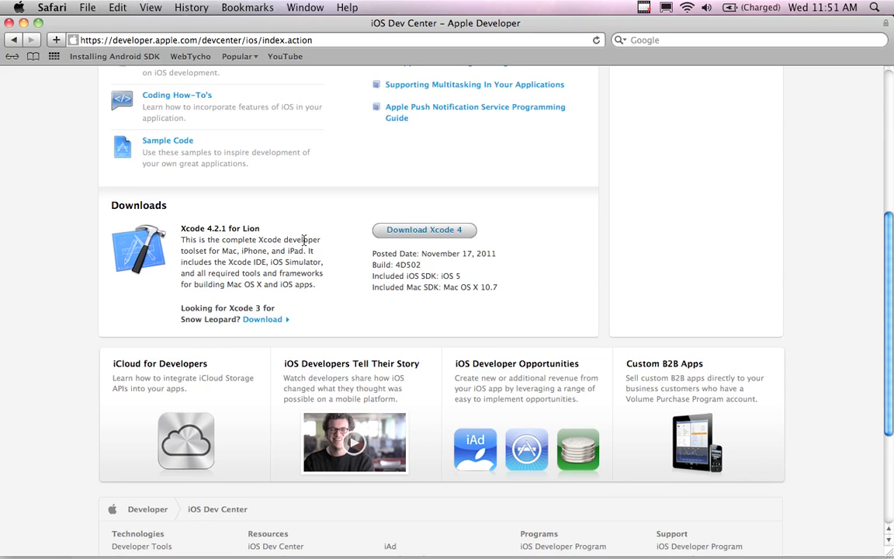
pyautogui.moveTo(218, 93)
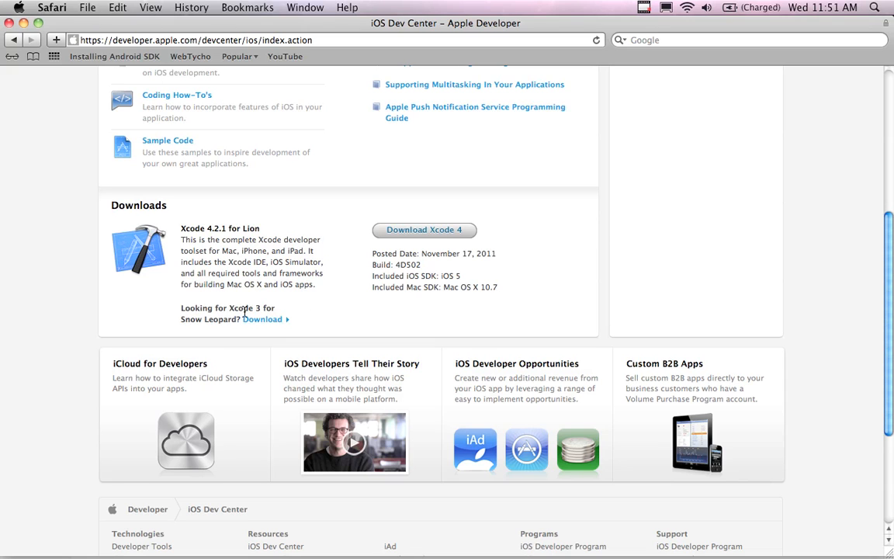
pyautogui.click(17, 7)
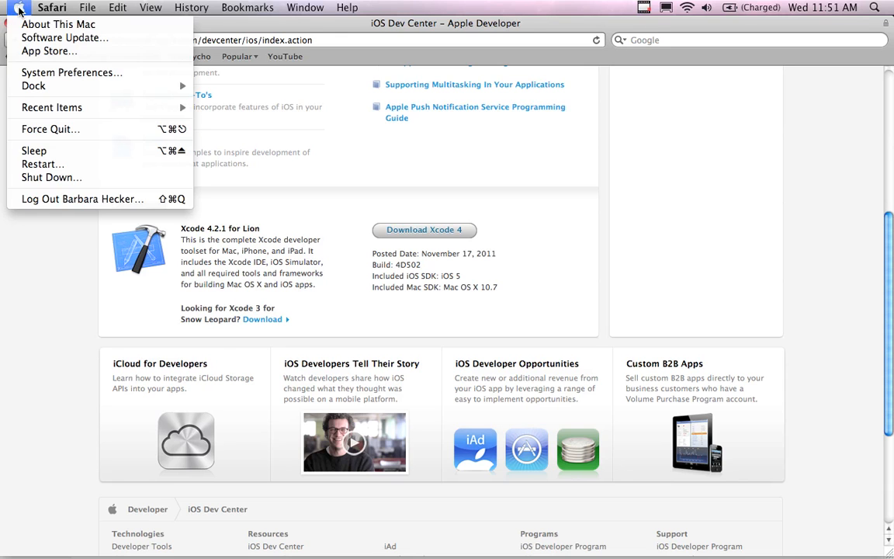
pyautogui.click(58, 24)
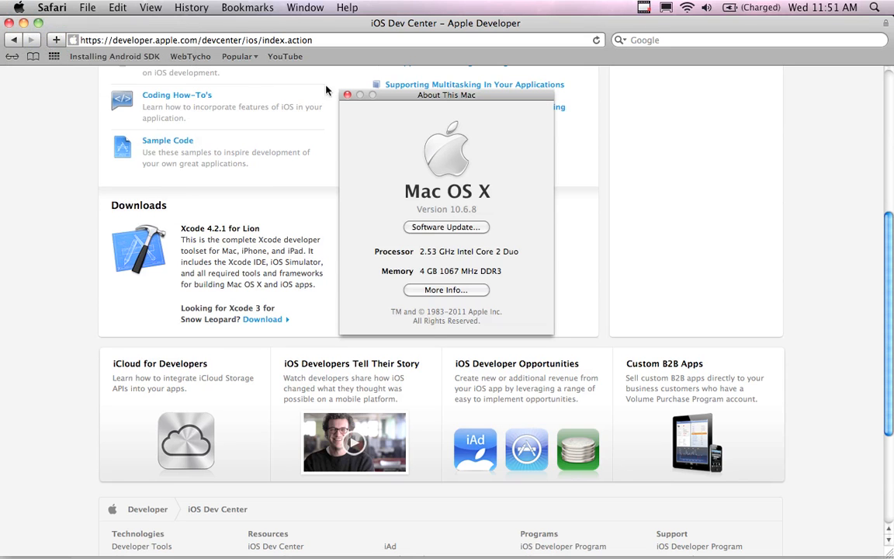
pyautogui.moveTo(476, 218)
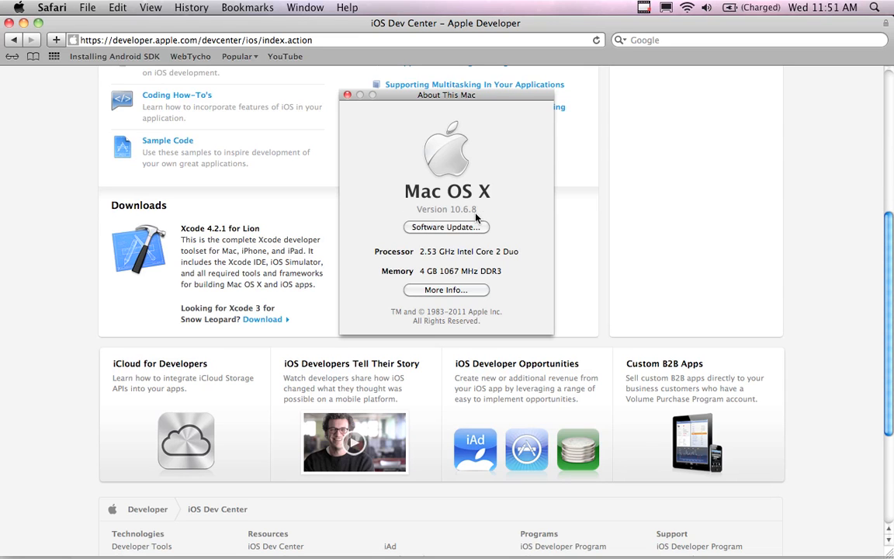
pyautogui.moveTo(474, 220)
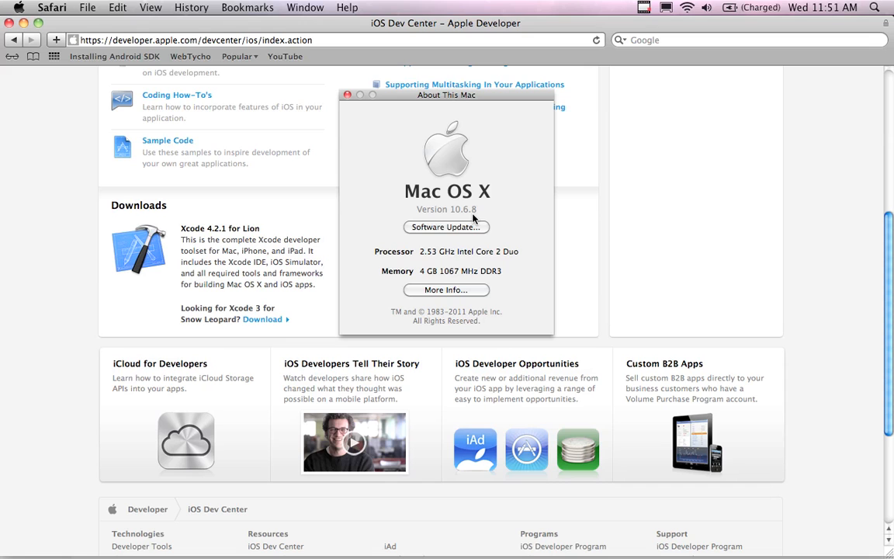
pyautogui.moveTo(466, 221)
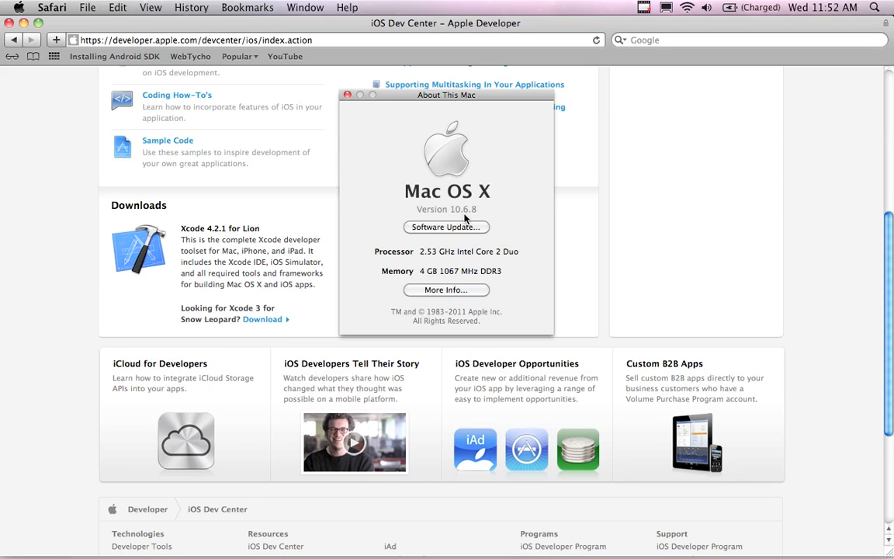
pyautogui.click(347, 95)
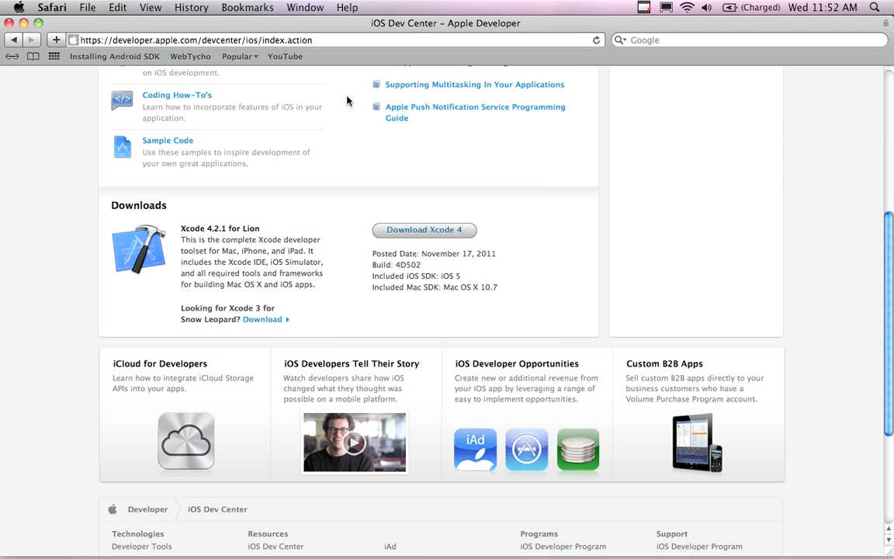
pyautogui.moveTo(383, 292)
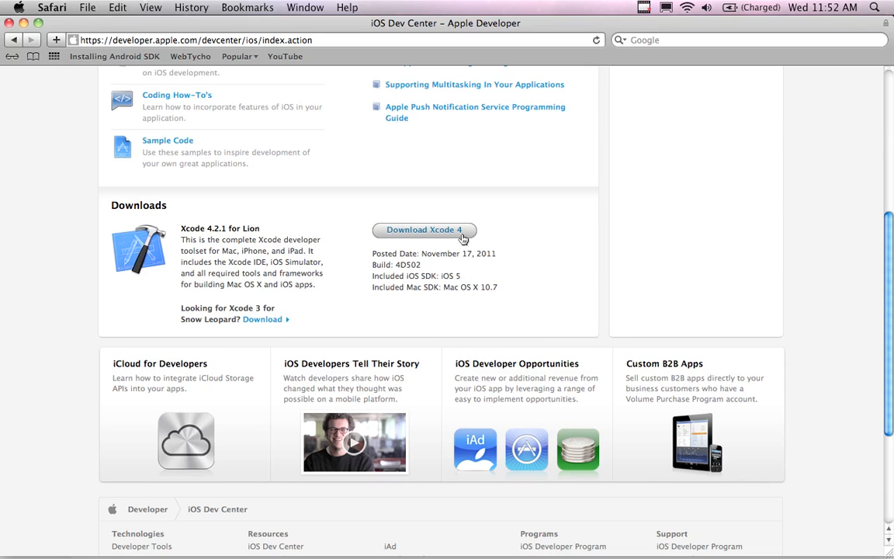
pyautogui.moveTo(239, 238)
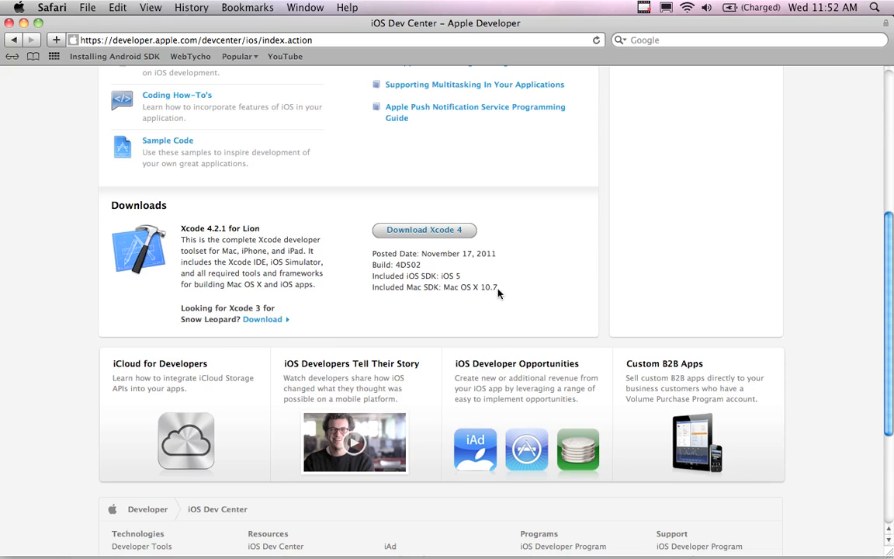
pyautogui.moveTo(395, 297)
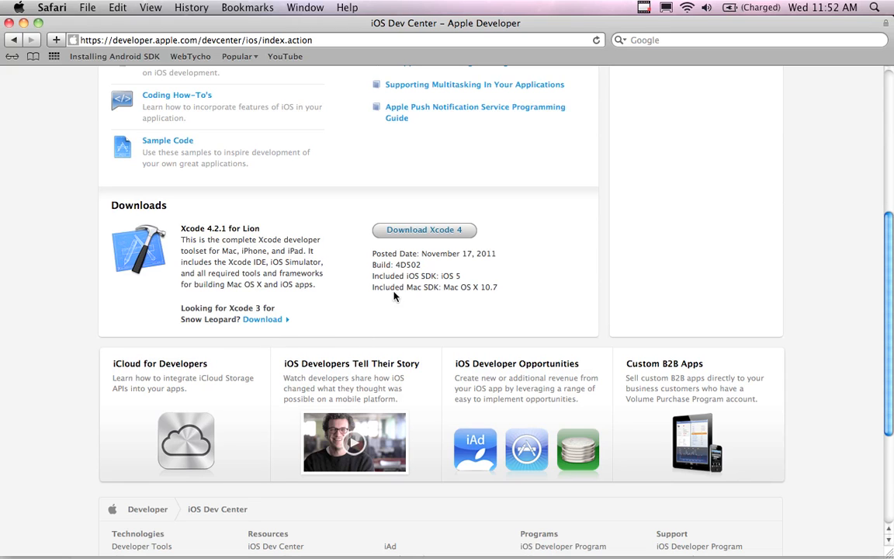
pyautogui.moveTo(451, 283)
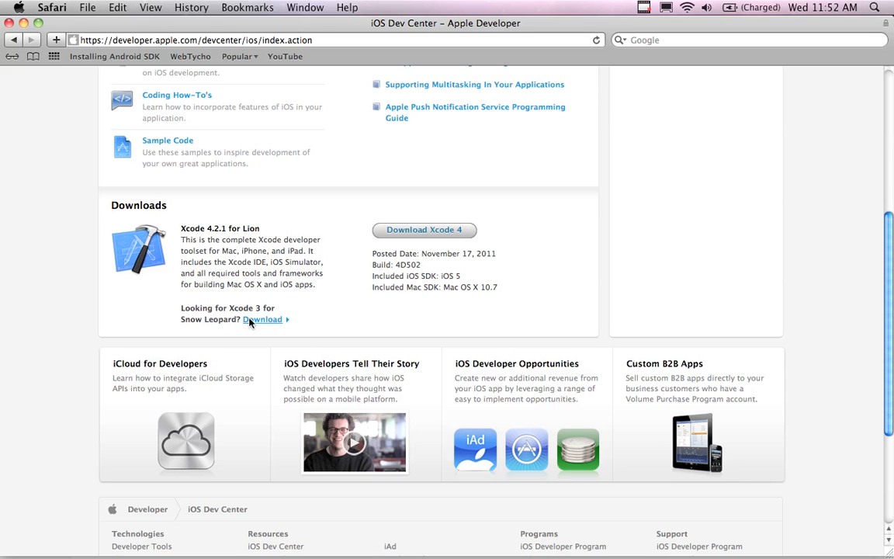
# - Follow the Download link beside 'Looking for Xcode 3 for Snow Leopard?'
pyautogui.click(262, 319)
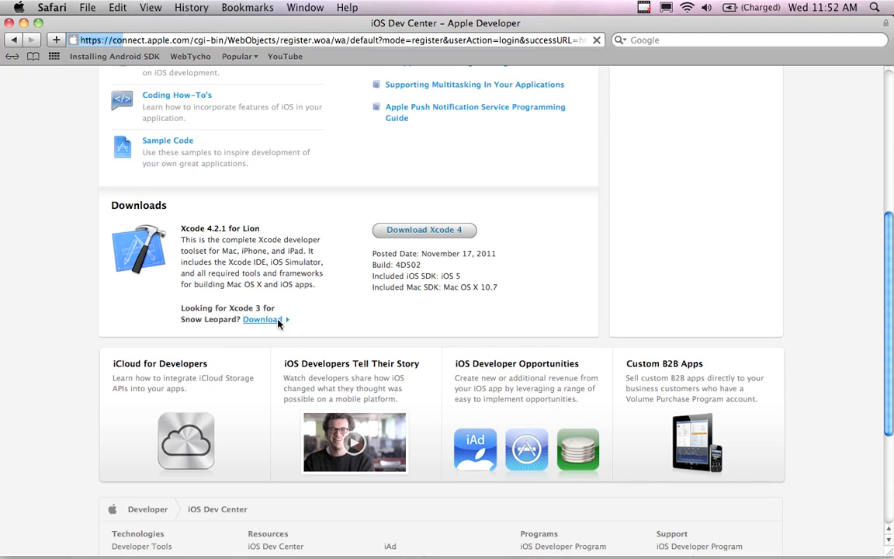
pyautogui.click(262, 319)
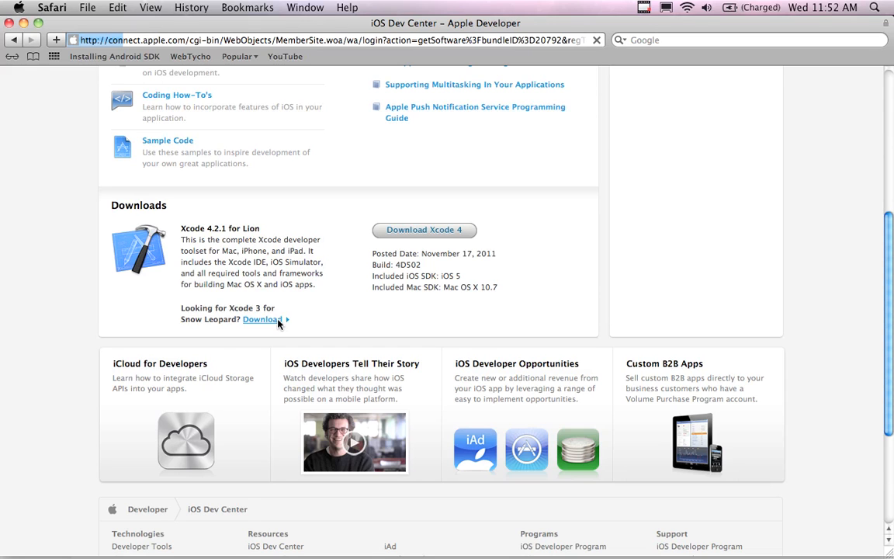
pyautogui.moveTo(277, 323)
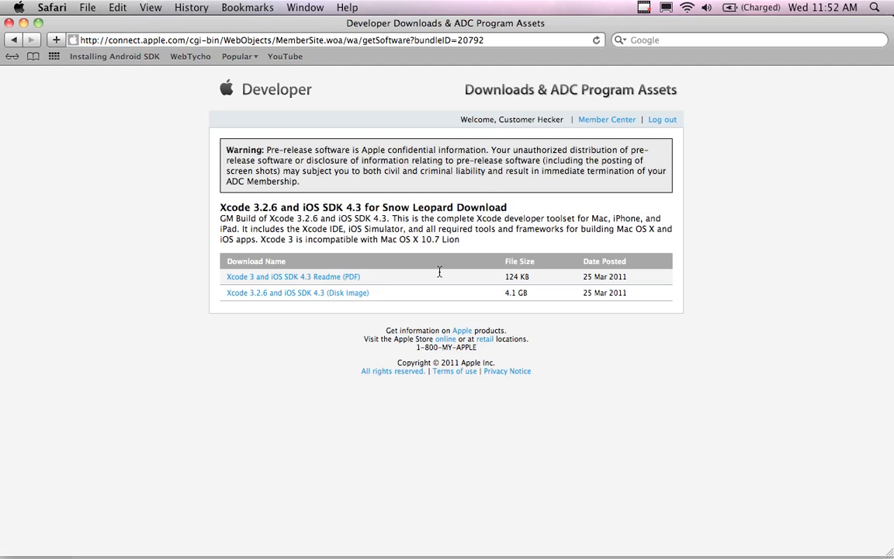
pyautogui.moveTo(520, 146)
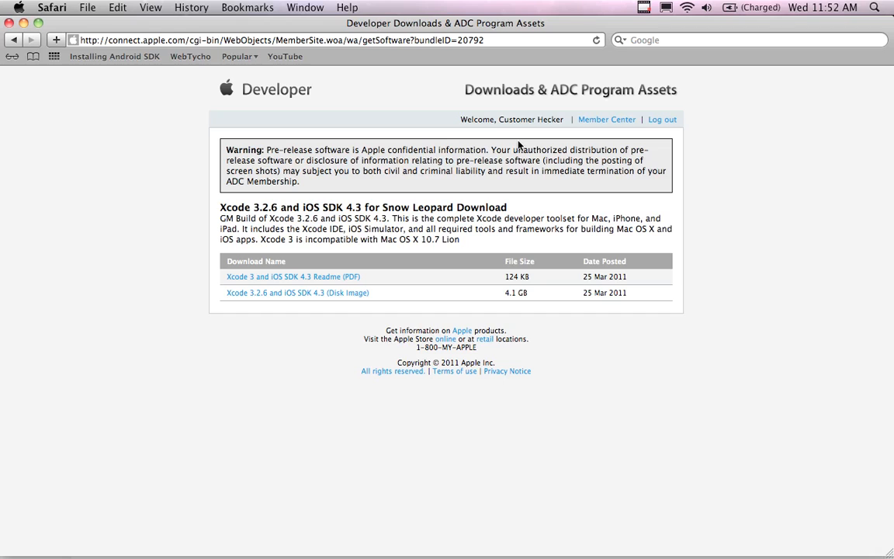
pyautogui.moveTo(463, 306)
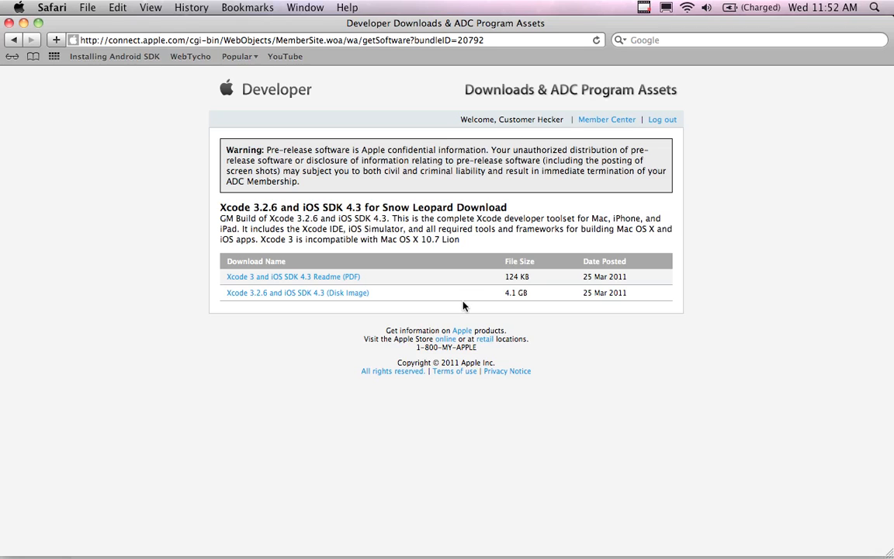
pyautogui.moveTo(517, 302)
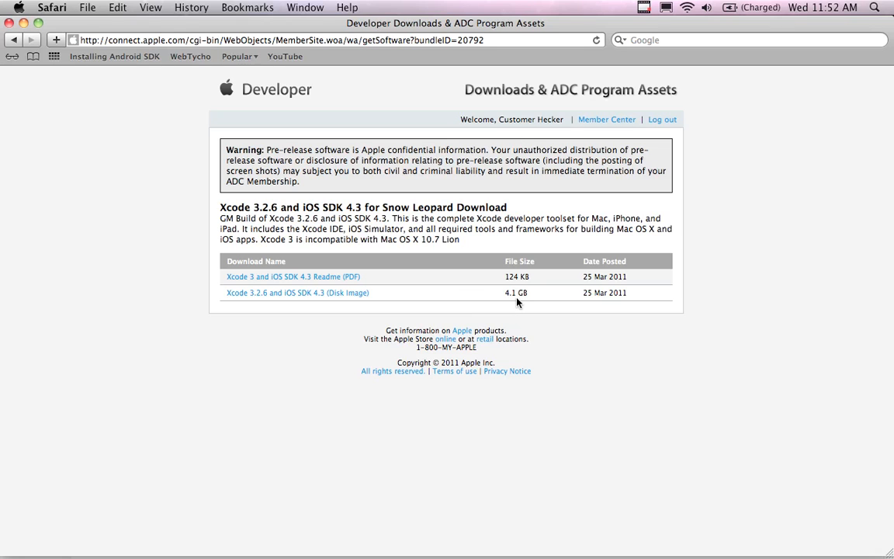
pyautogui.moveTo(521, 302)
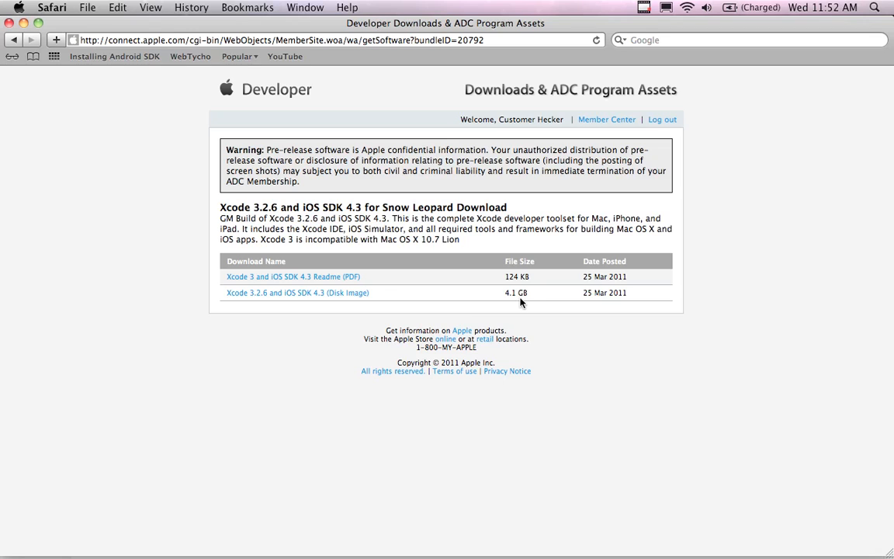
pyautogui.moveTo(256, 301)
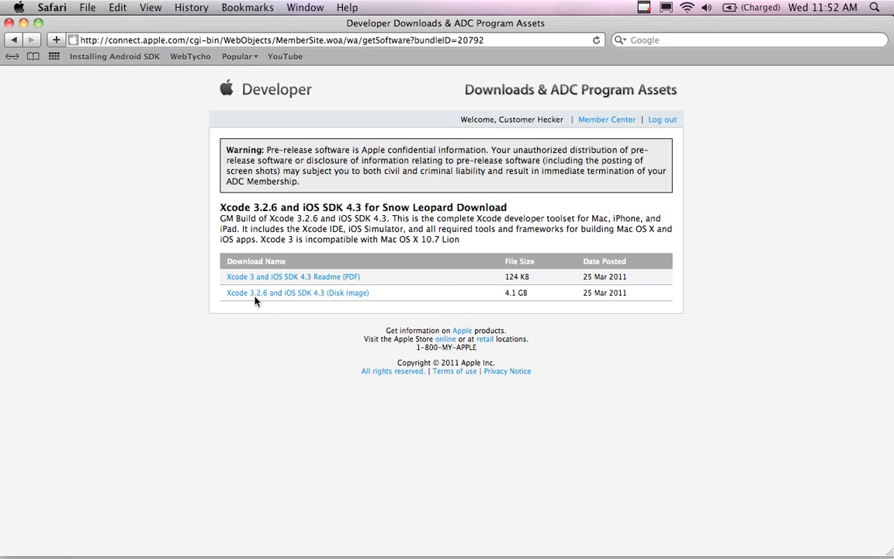
pyautogui.moveTo(300, 303)
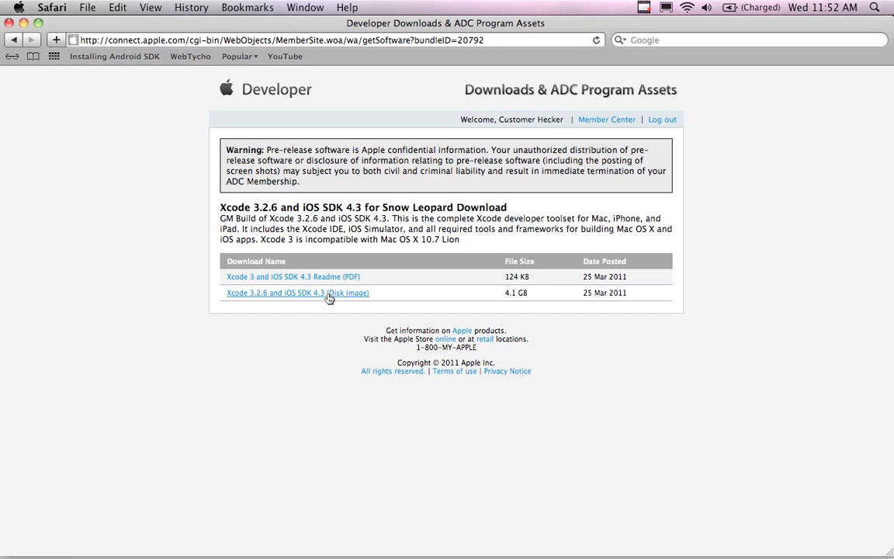
# - Start downloading the Xcode 3.2.6 and iOS SDK 4.3 disk image
pyautogui.click(297, 292)
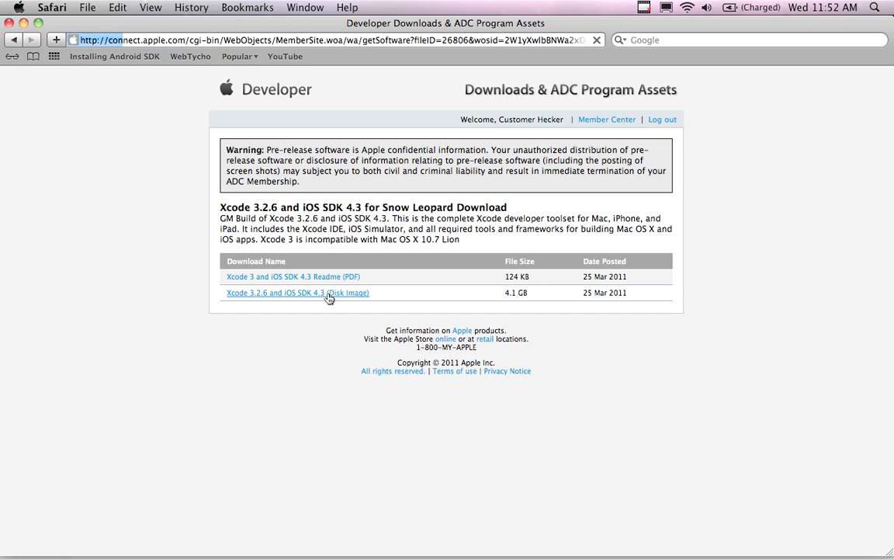
pyautogui.click(297, 292)
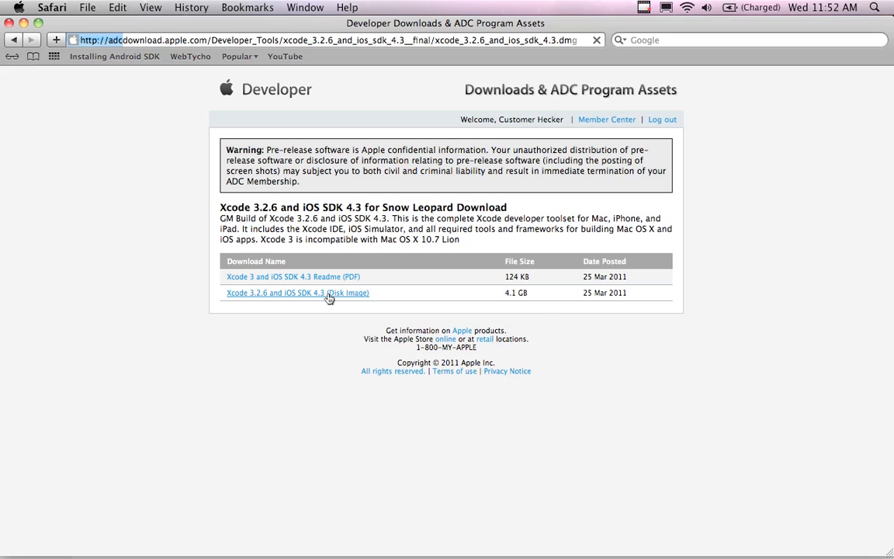
pyautogui.click(296, 293)
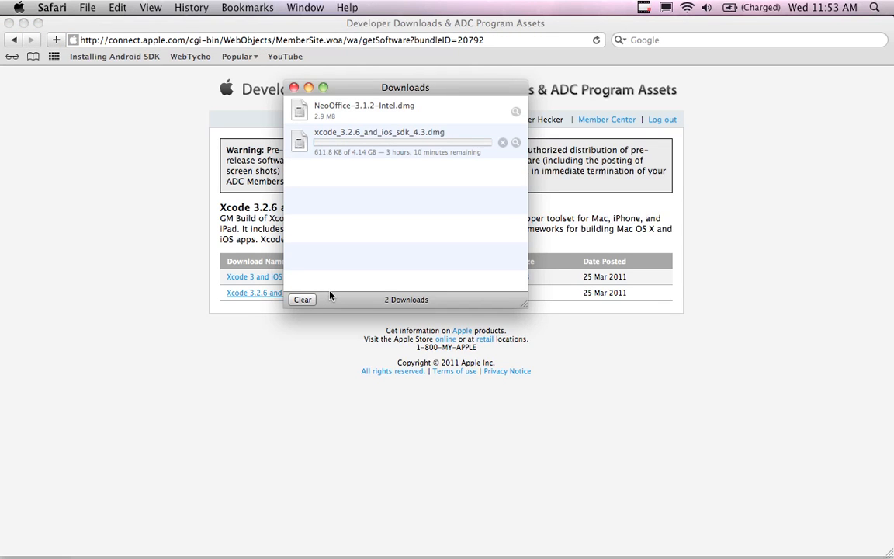
# - Clear the finished NeoOffice download and move the Downloads window left
pyautogui.click(503, 112)
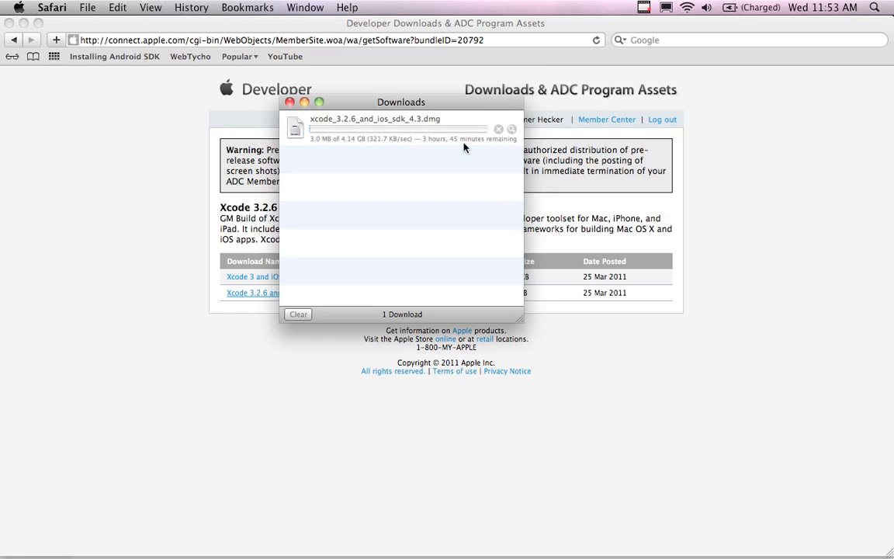
pyautogui.moveTo(401, 102); pyautogui.dragTo(373, 110)
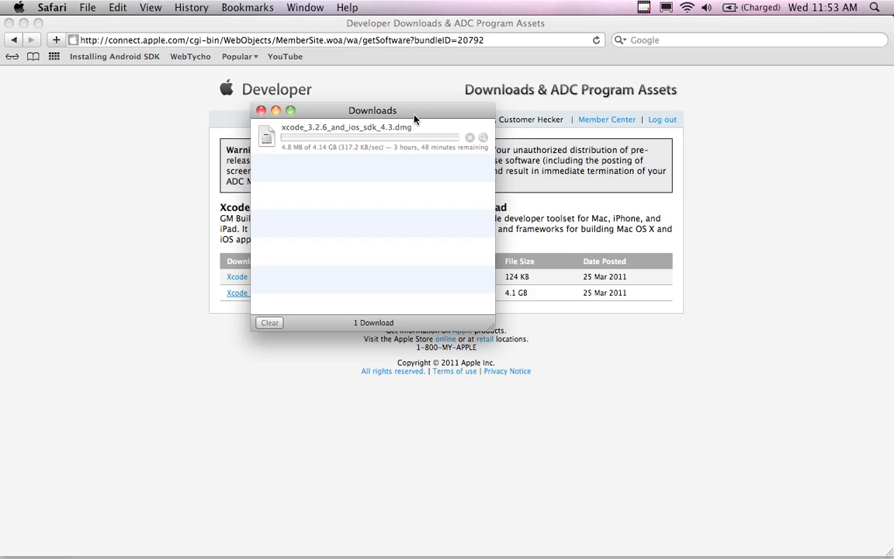
pyautogui.moveTo(372, 110); pyautogui.dragTo(206, 143)
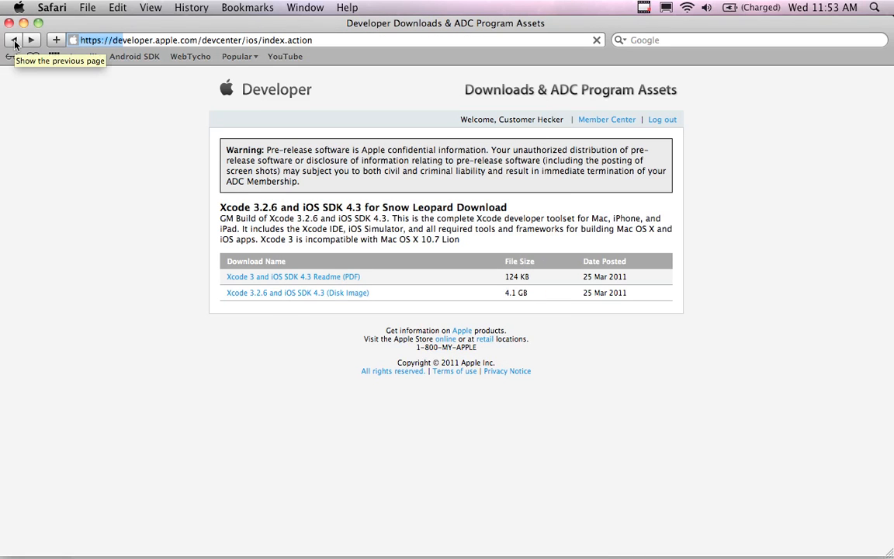
# - Go back to the iOS Dev Center and scroll down to the Downloads section
pyautogui.click(14, 40)
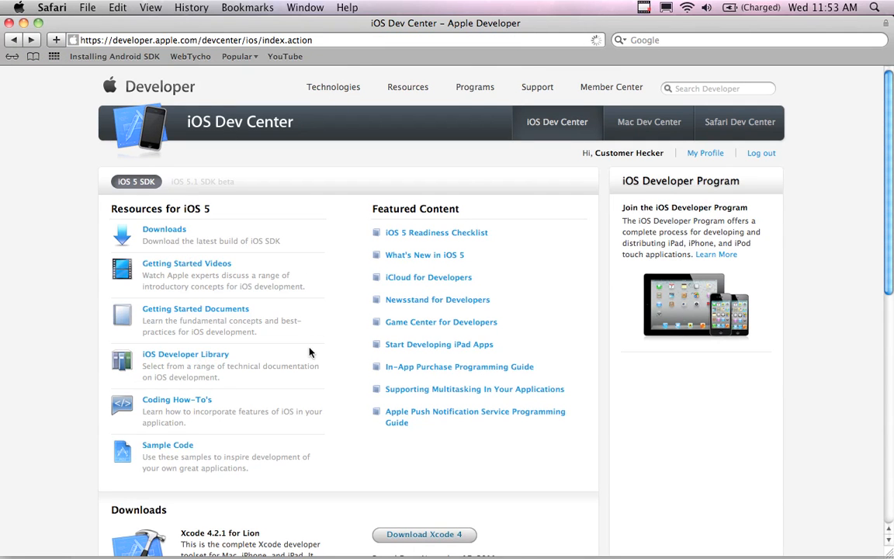
pyautogui.scroll(-3)
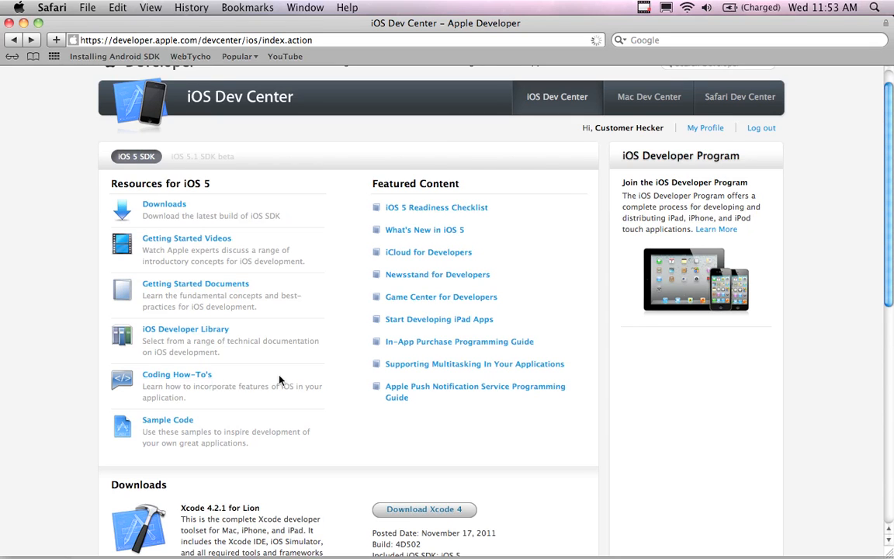
pyautogui.scroll(-3)
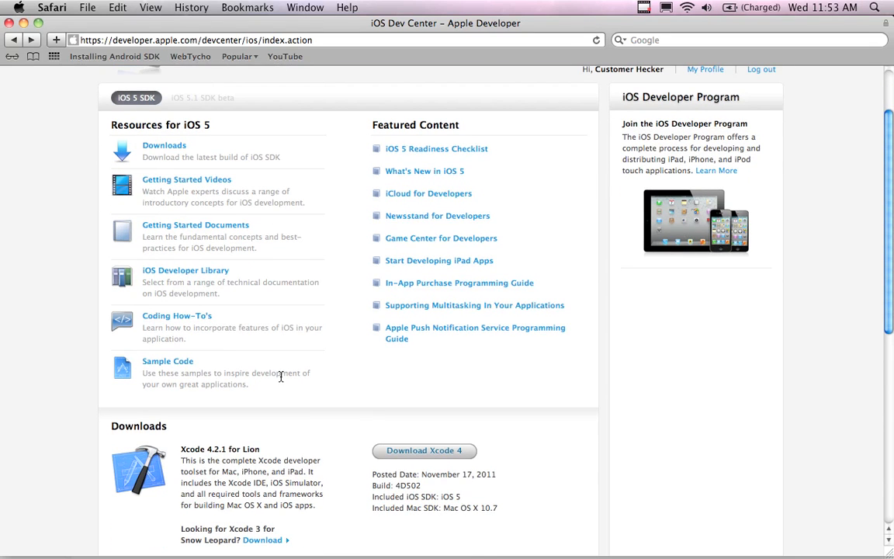
pyautogui.moveTo(309, 245)
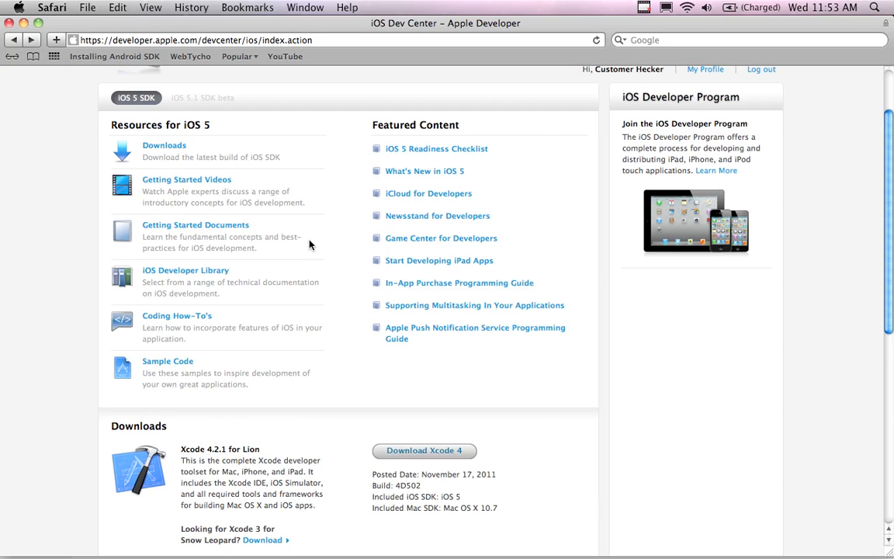
pyautogui.scroll(-3)
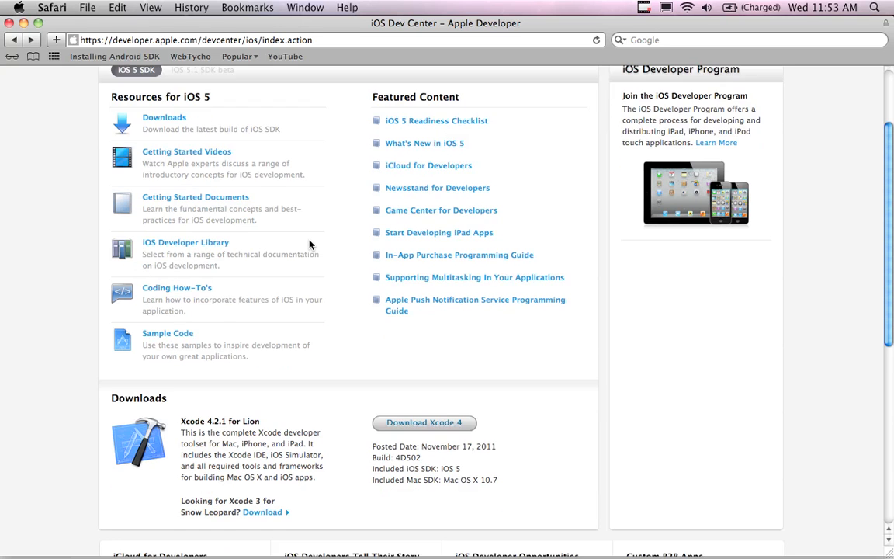
pyautogui.scroll(-3)
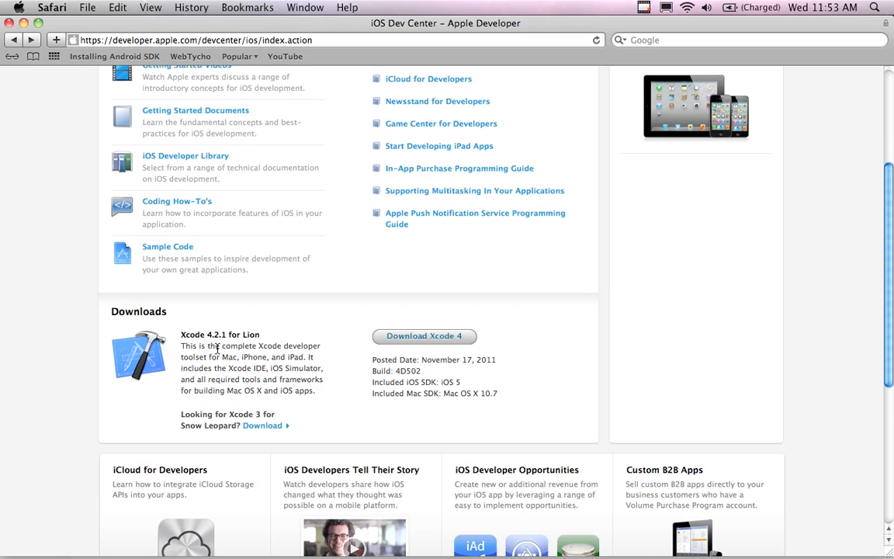
pyautogui.moveTo(288, 360)
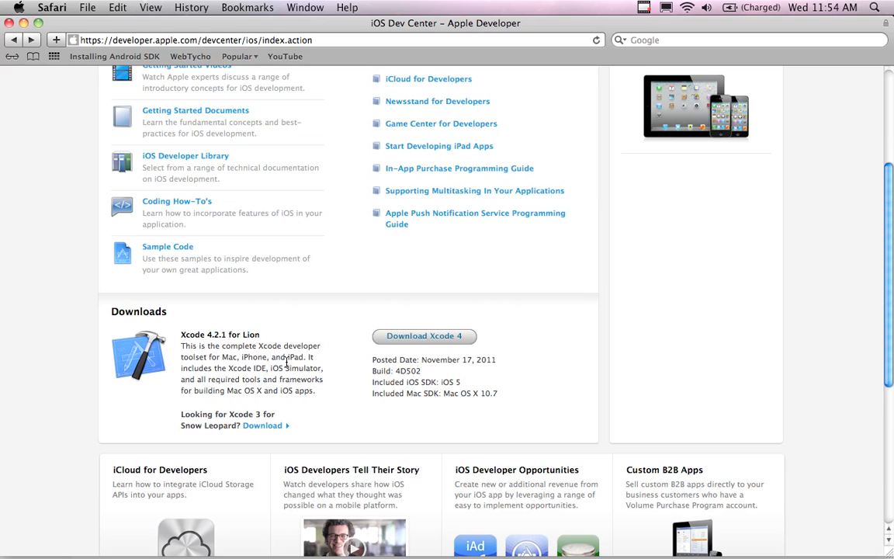
pyautogui.moveTo(286, 365)
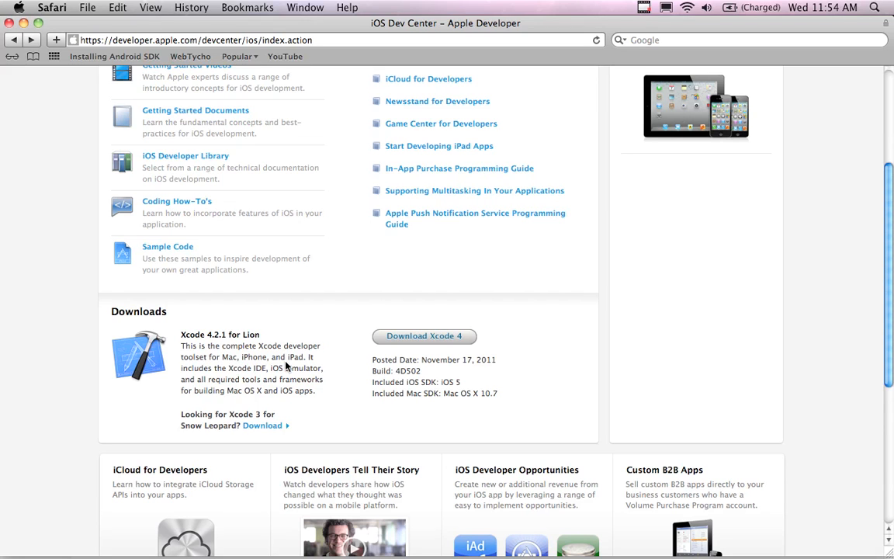
pyautogui.moveTo(284, 380)
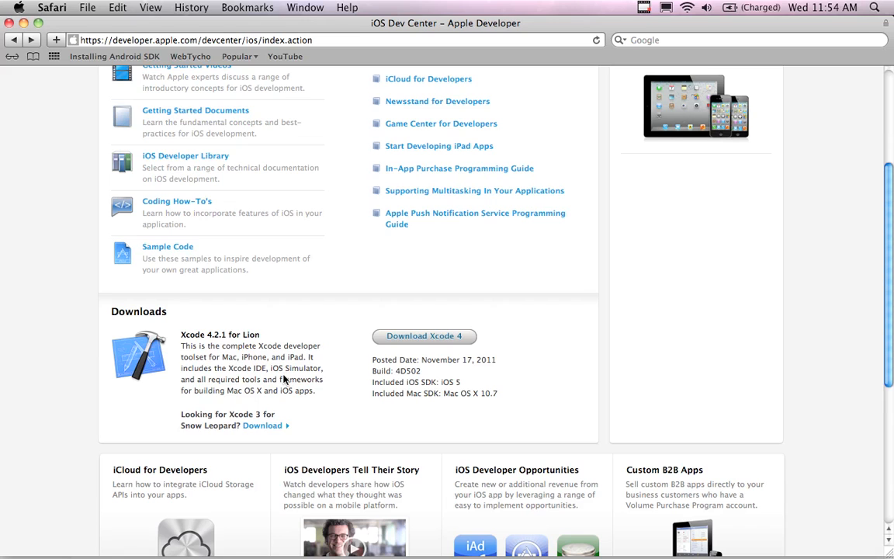
pyautogui.doubleClick(255, 356)
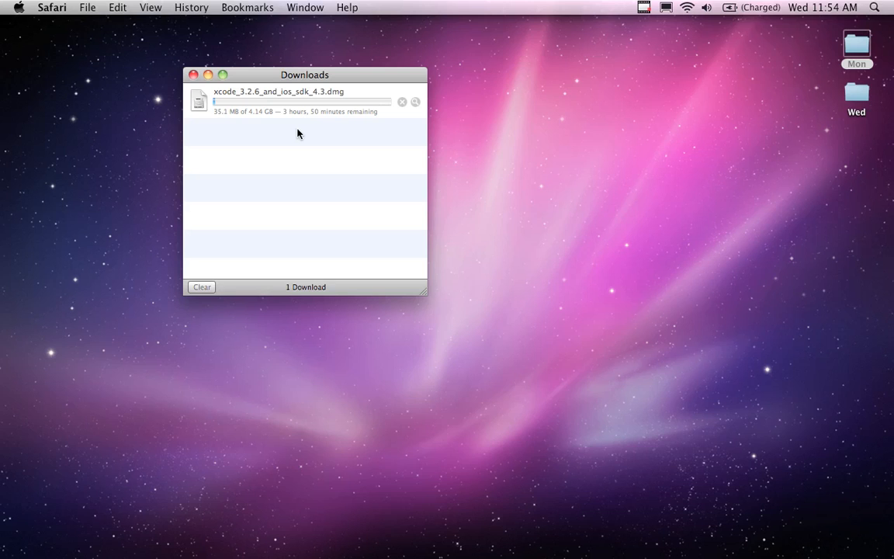
pyautogui.moveTo(353, 136)
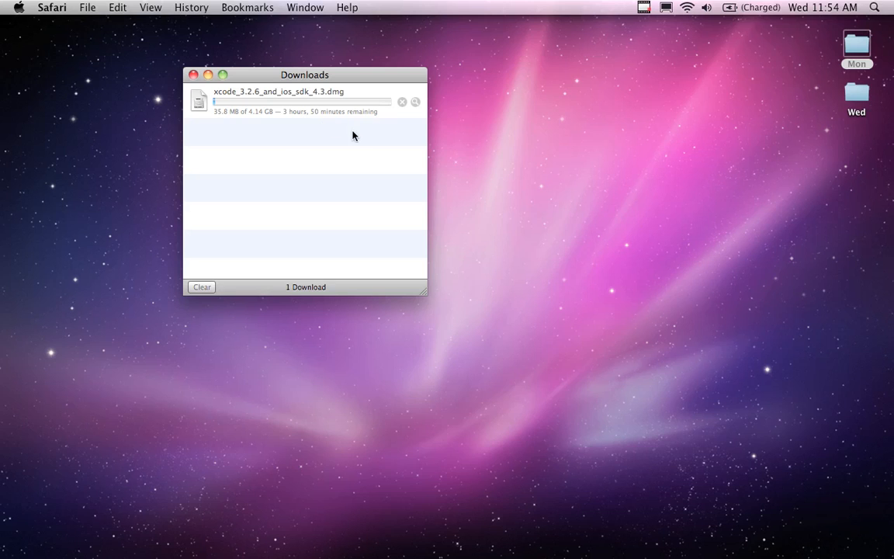